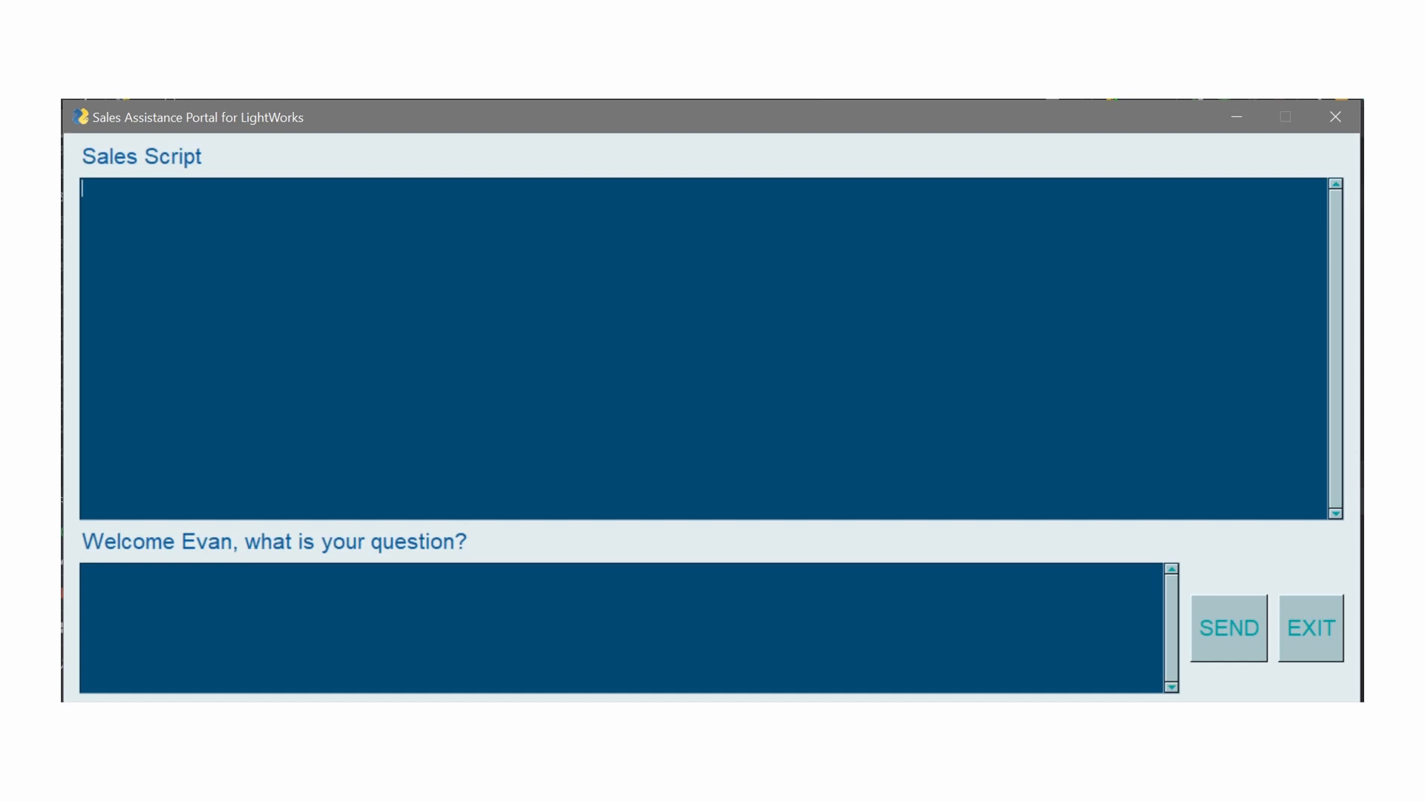
# - Begin the sales-script question in the question box with the letter 'H'
pyautogui.write('H')
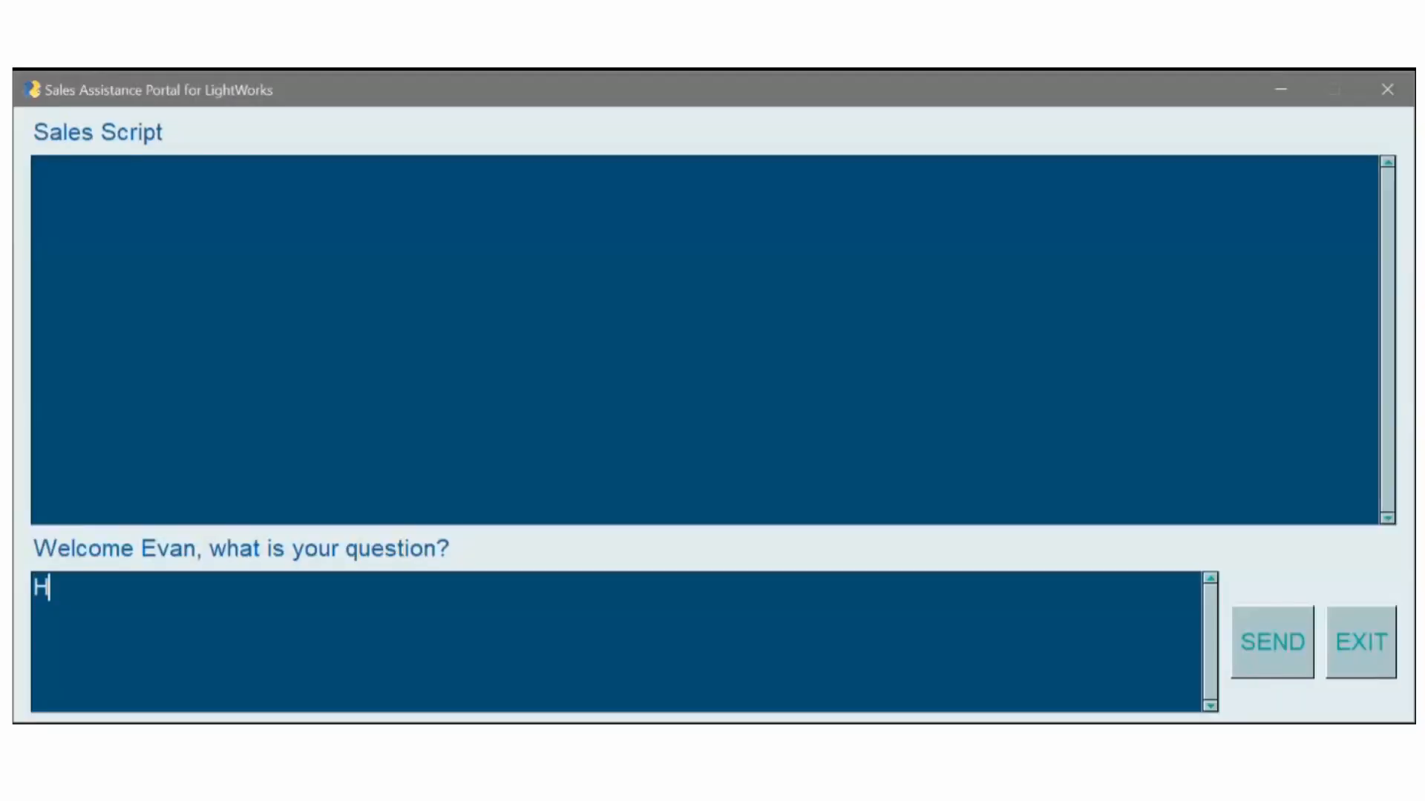
# - Complete the question 'How can I introduce a new product line to our customer during this call?'
pyautogui.write('ow c')
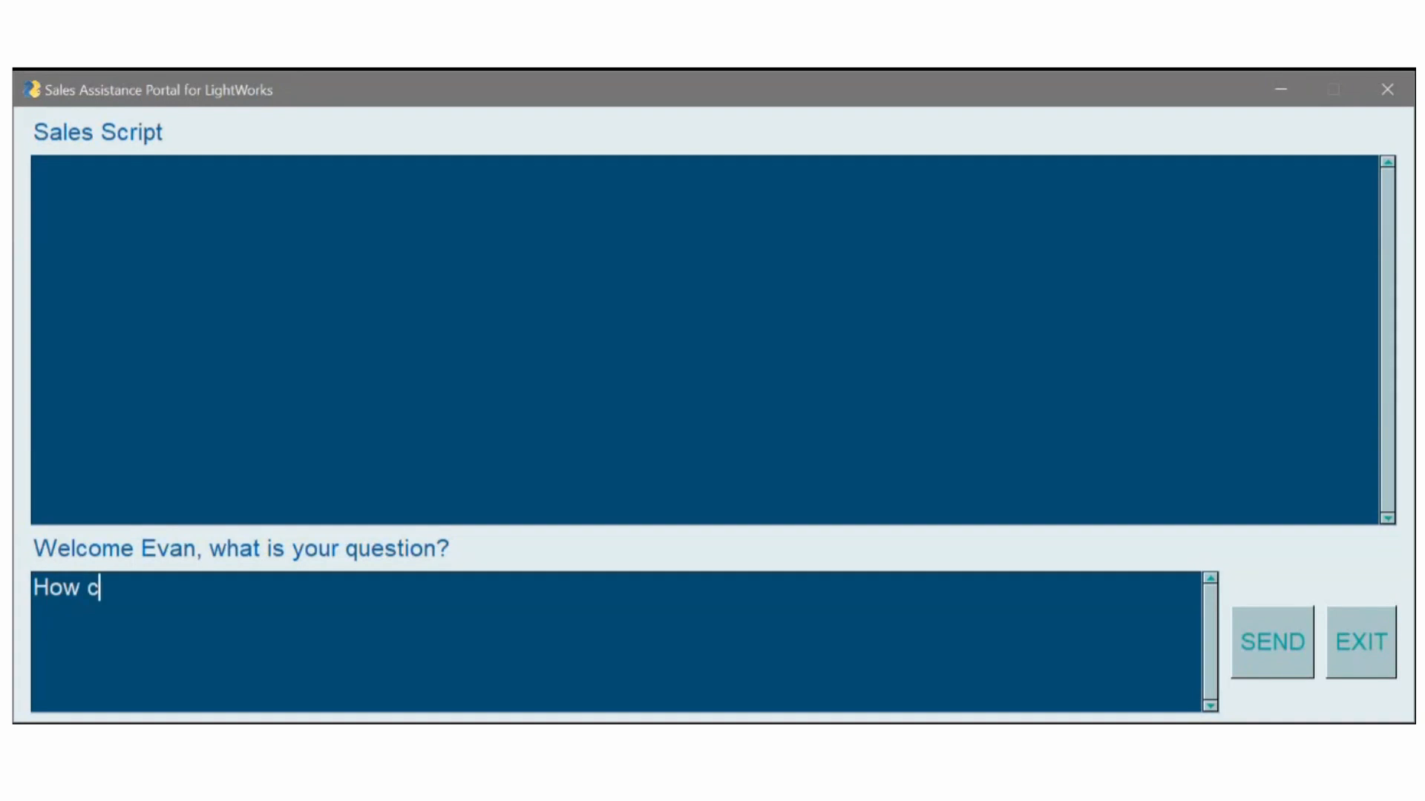
pyautogui.write('an I intro')
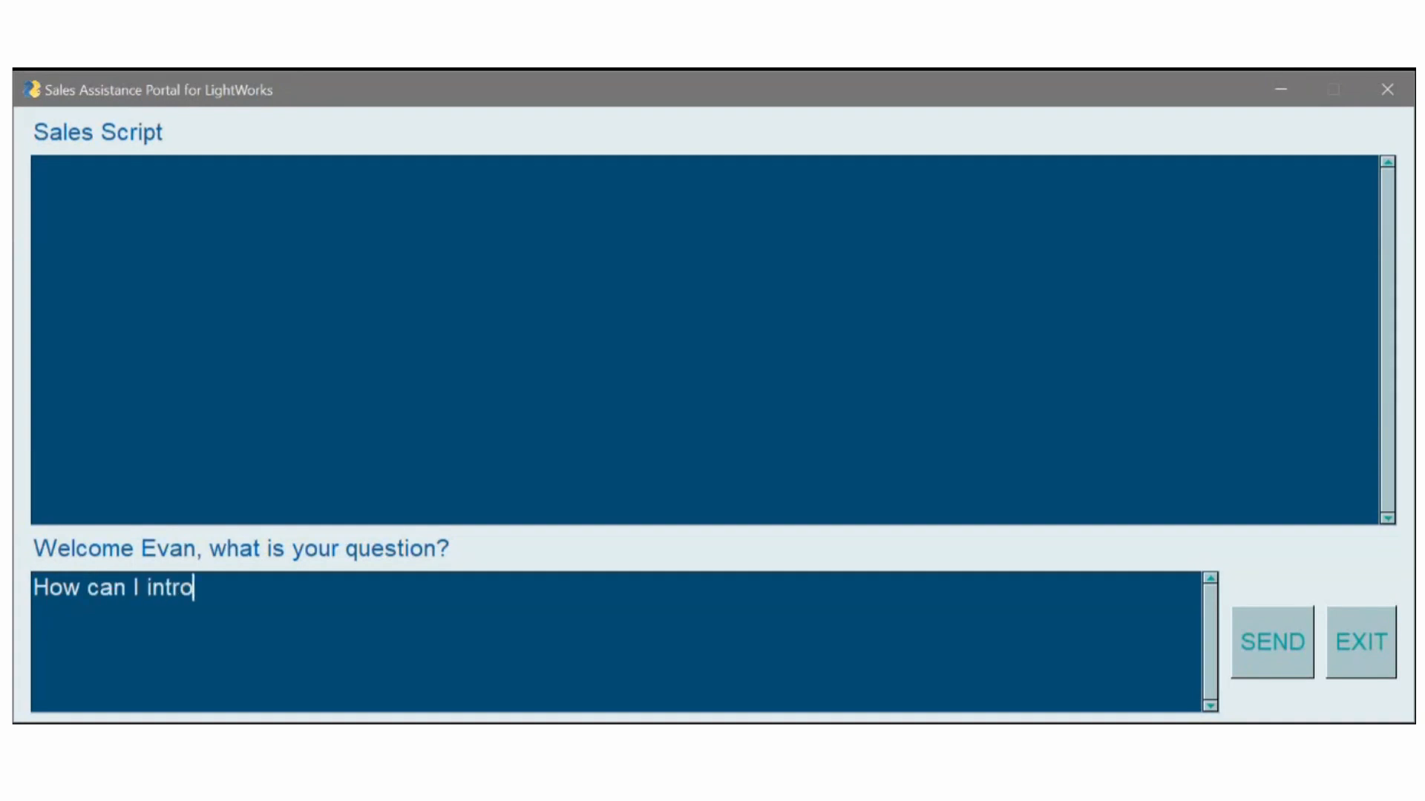
pyautogui.write('duce a new p')
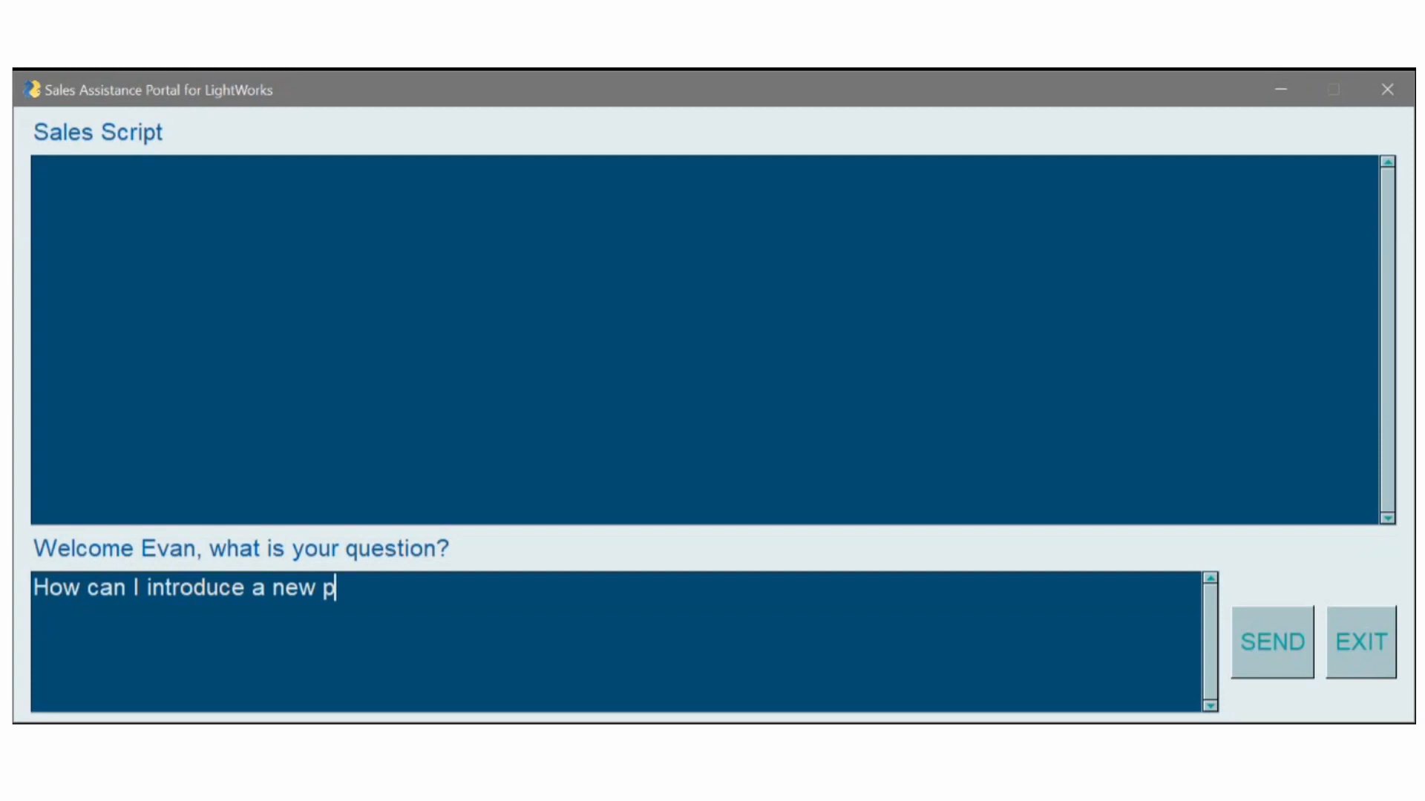
pyautogui.write('roduct')
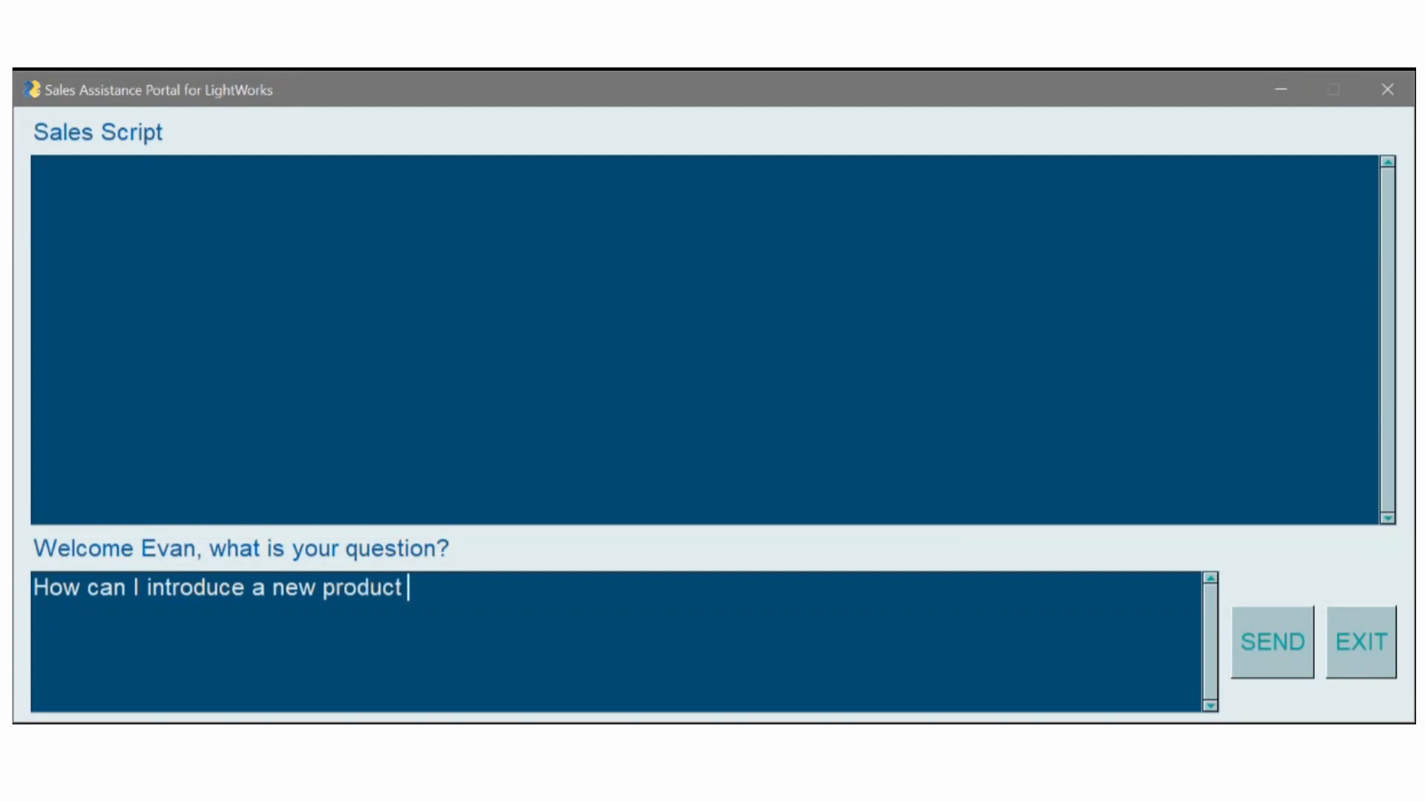
pyautogui.write('line to')
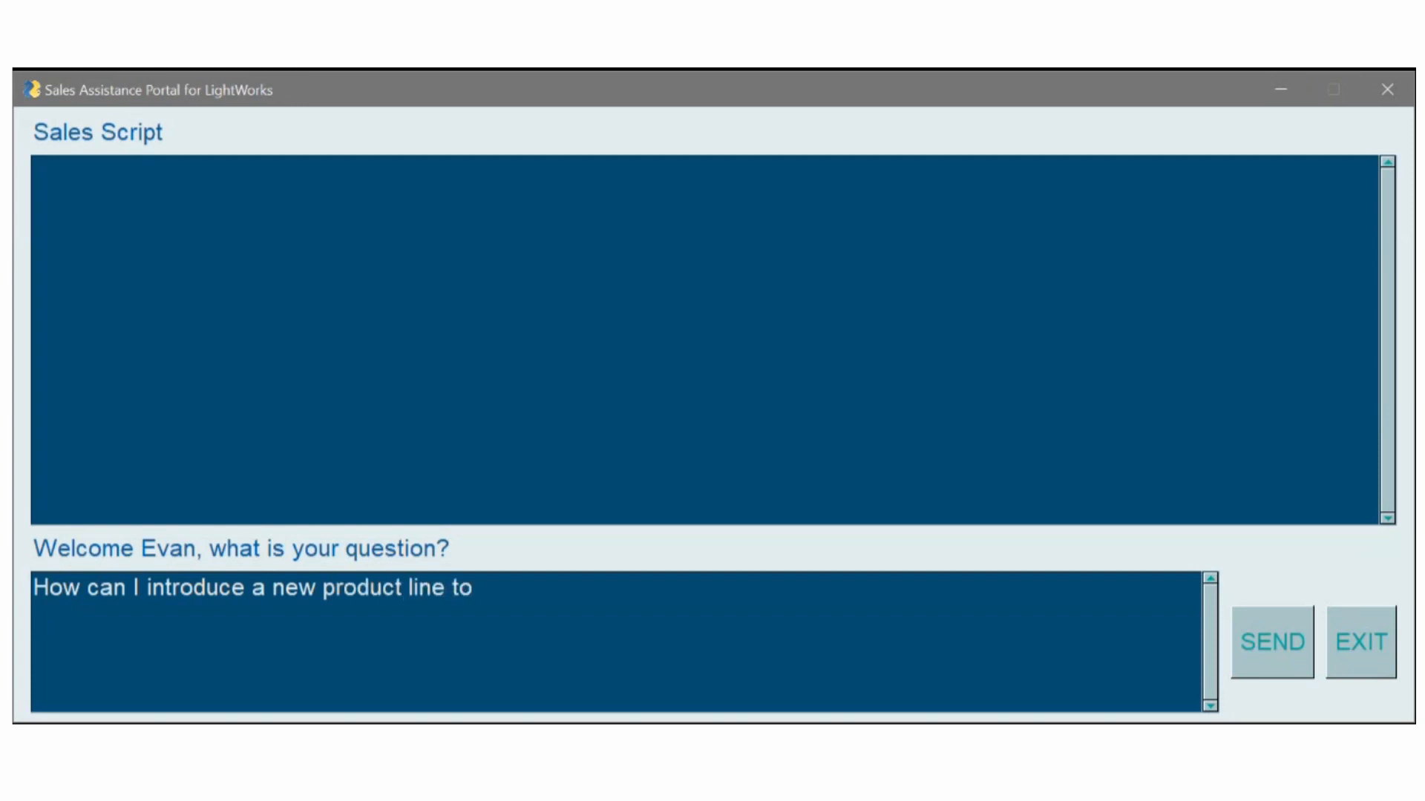
pyautogui.write('our customer')
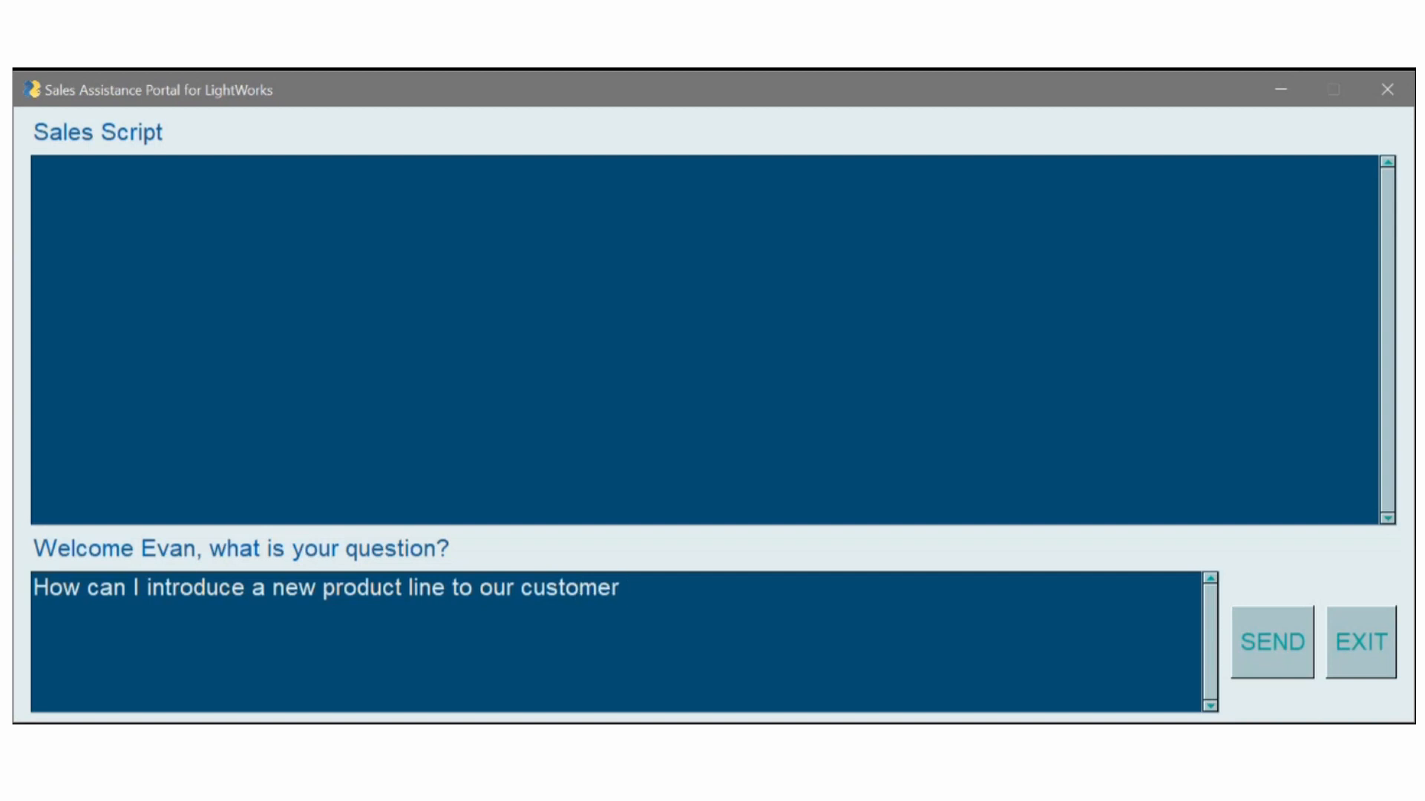
pyautogui.write('during this')
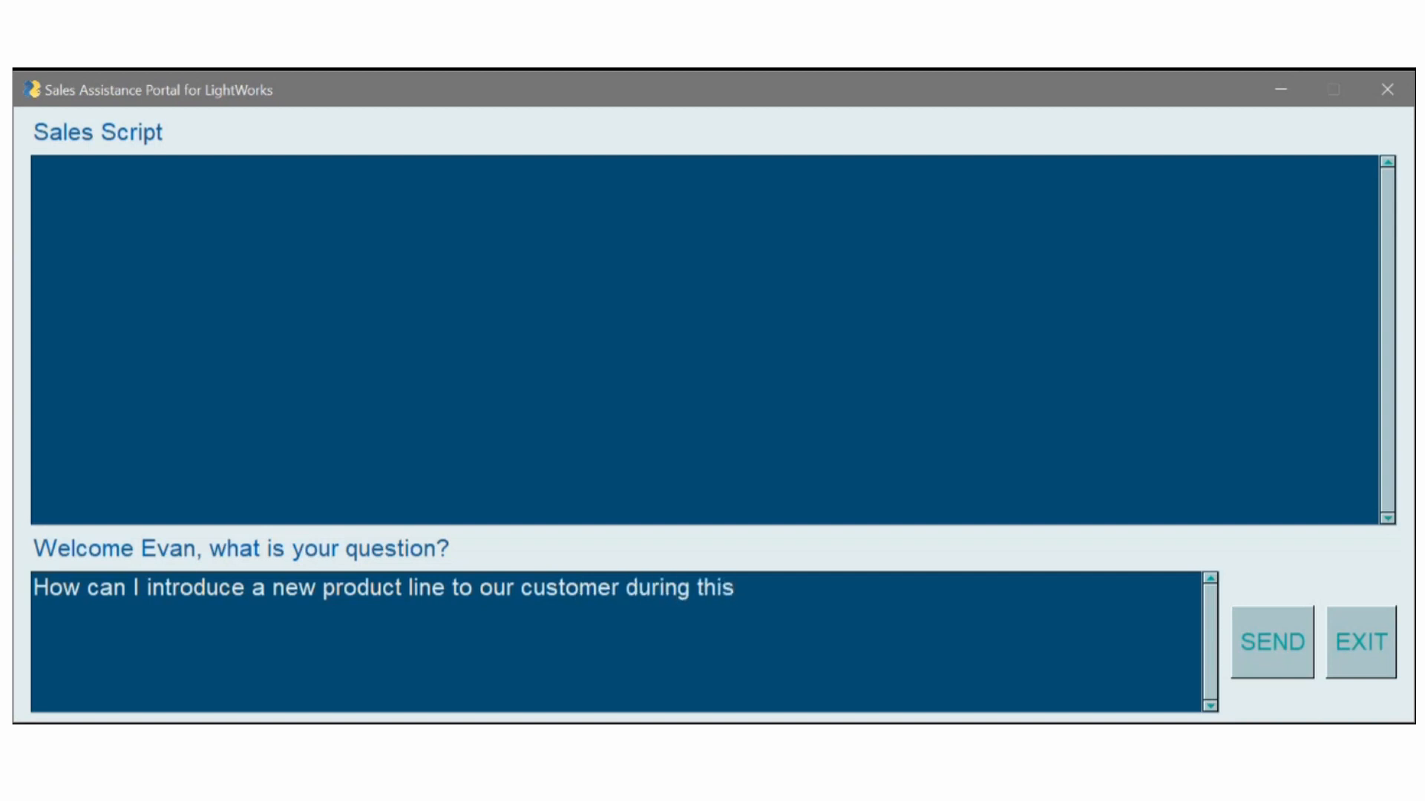
pyautogui.write('call?')
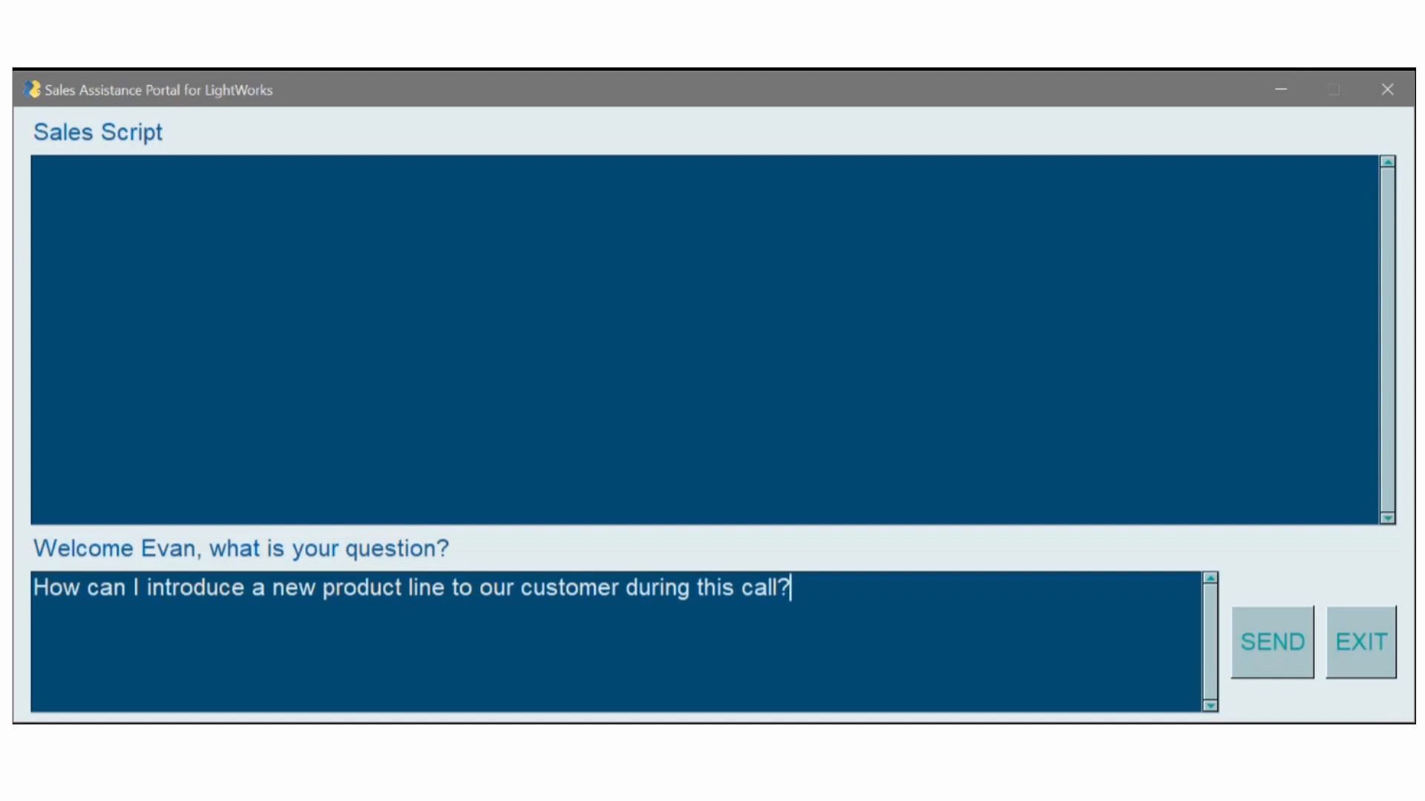
# - Submit the question, review the LightFusion script, and start a new 'How can I' question
pyautogui.click(1272, 641)
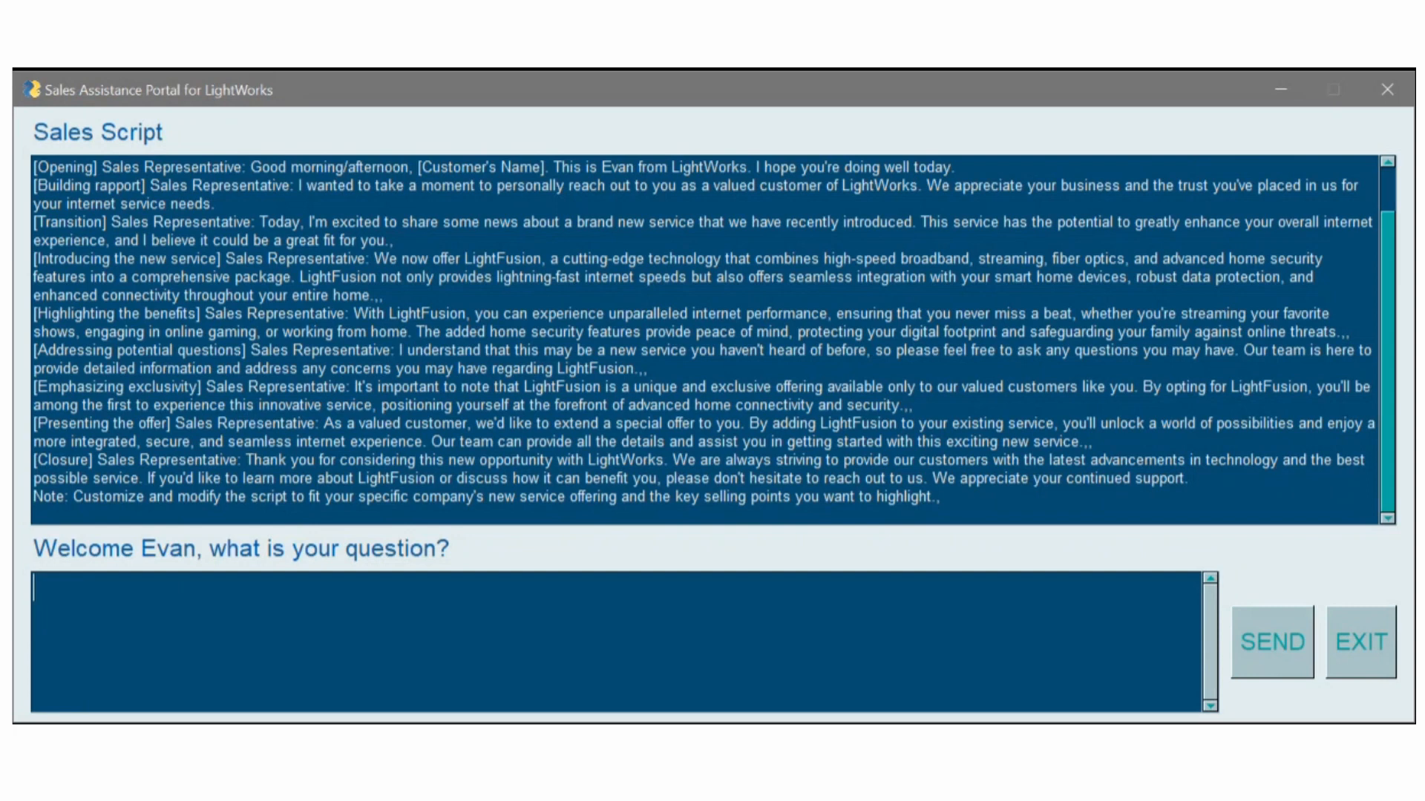
pyautogui.scroll(3)
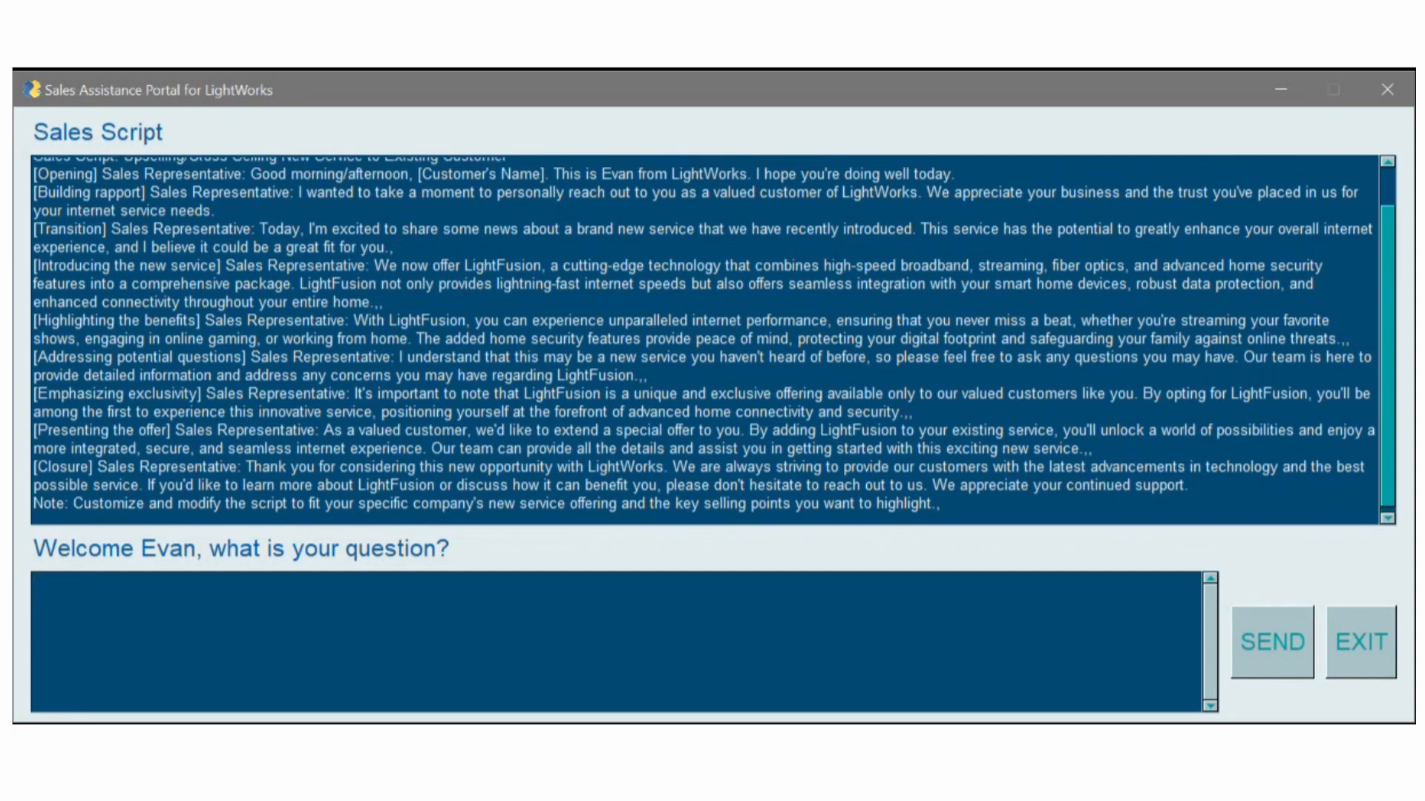
pyautogui.scroll(3)
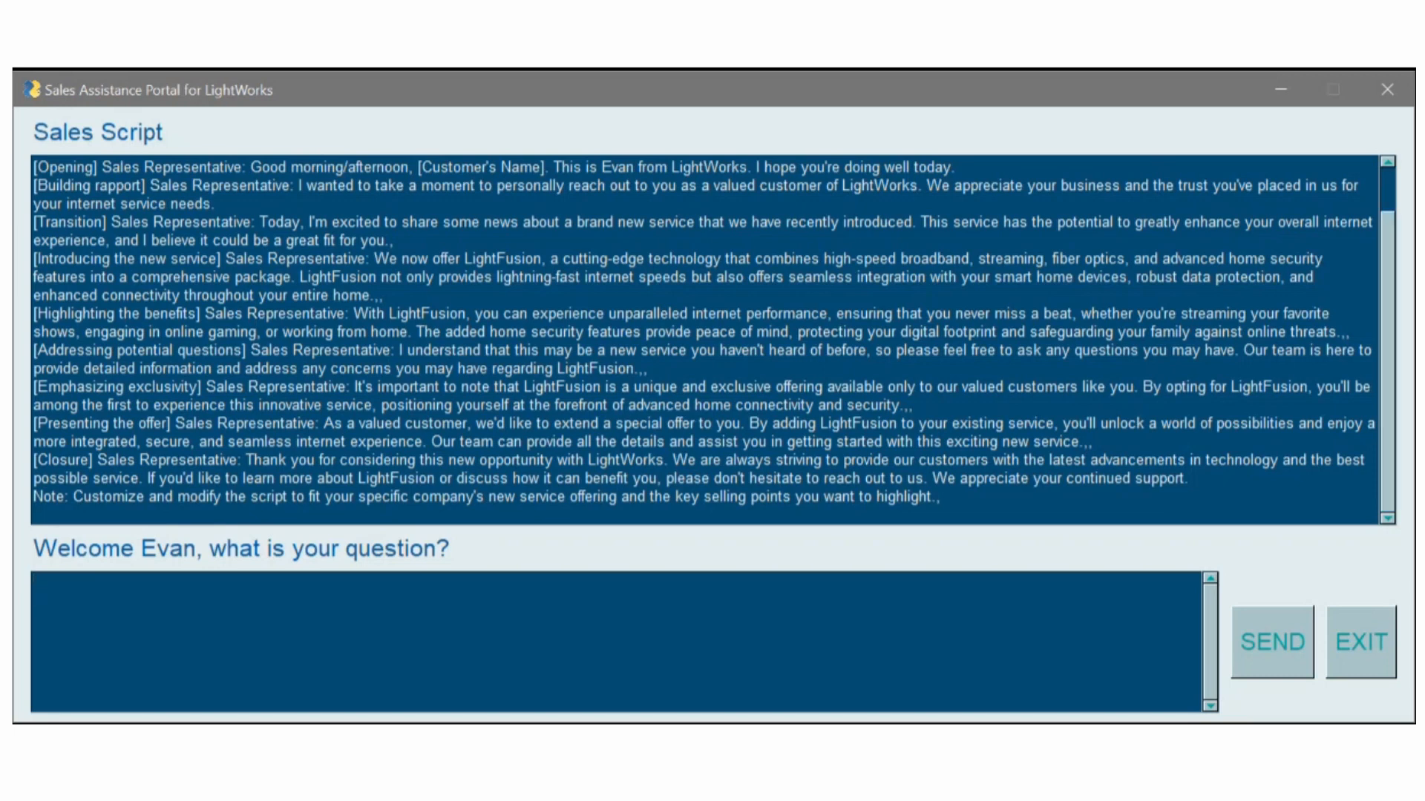
pyautogui.write('How can I')
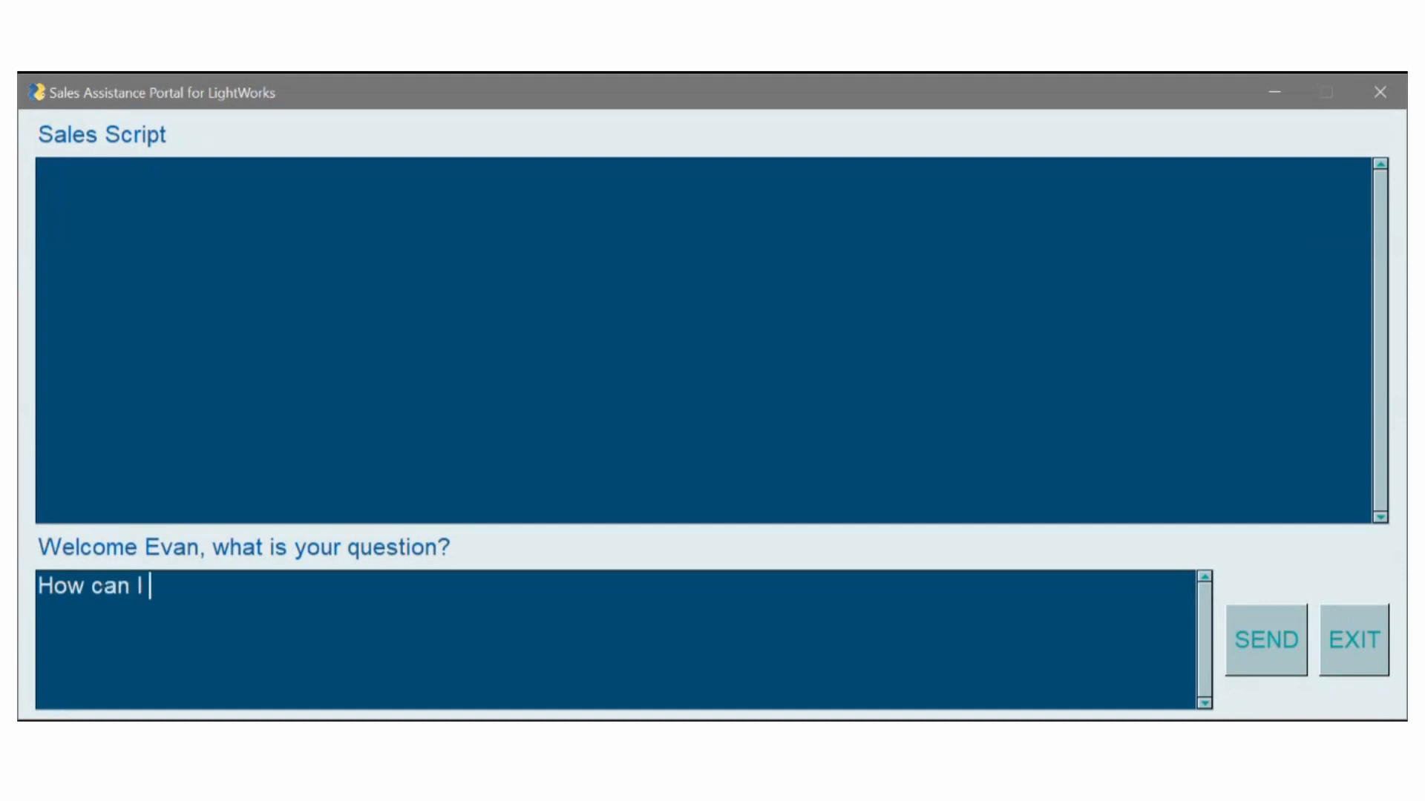
# - Finish typing 'How can I explain that there is a price increase on an existing service for my customer?'
pyautogui.write('explain t')
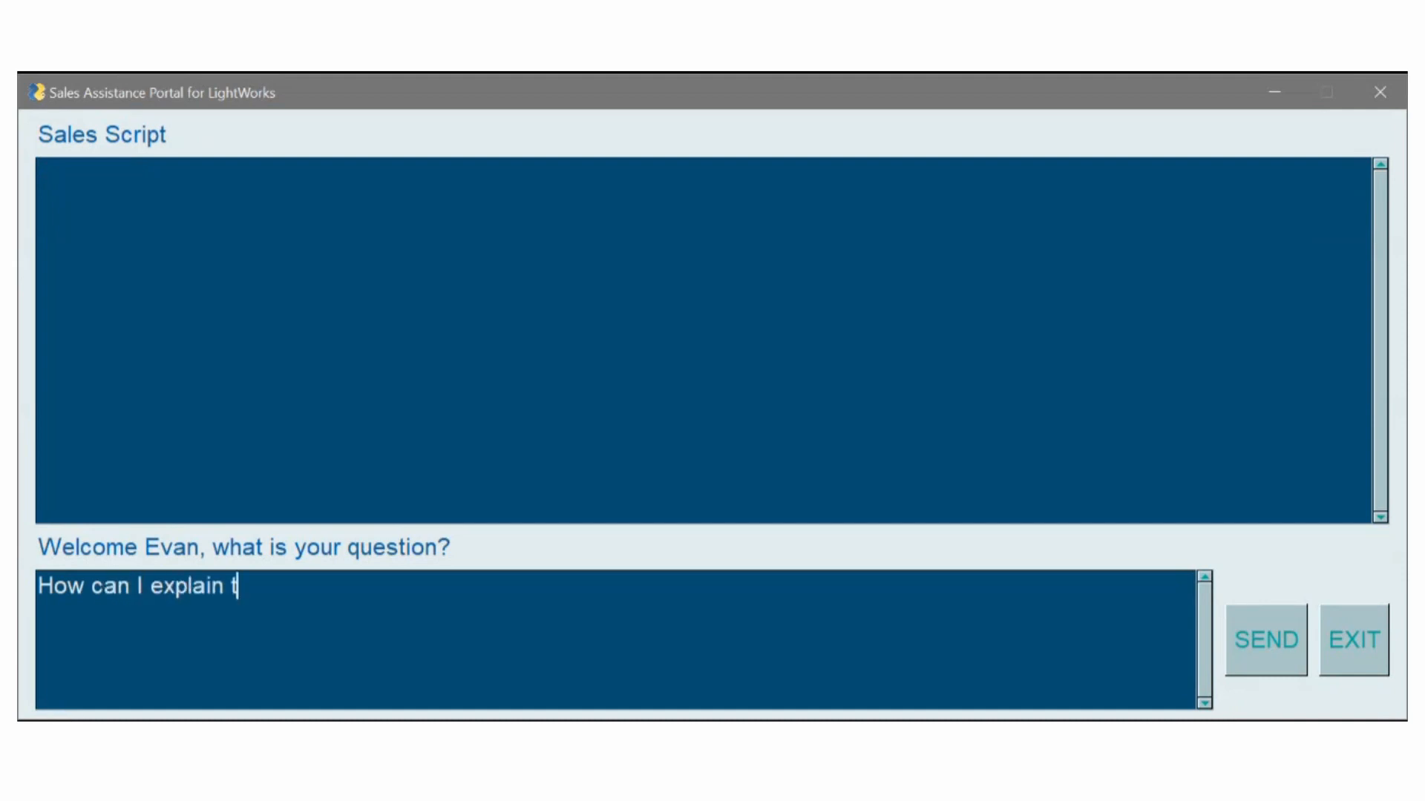
pyautogui.write('hat there is')
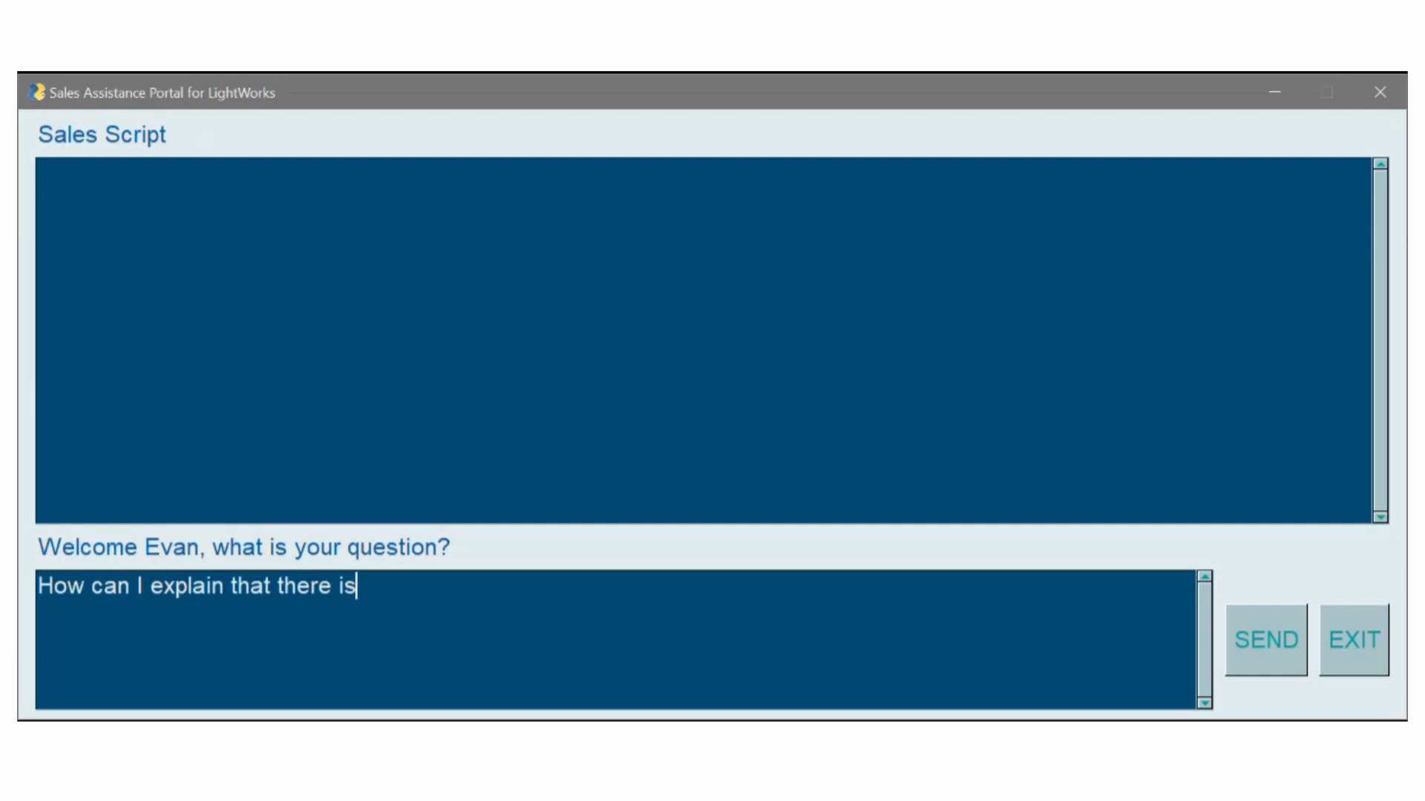
pyautogui.write('a pr')
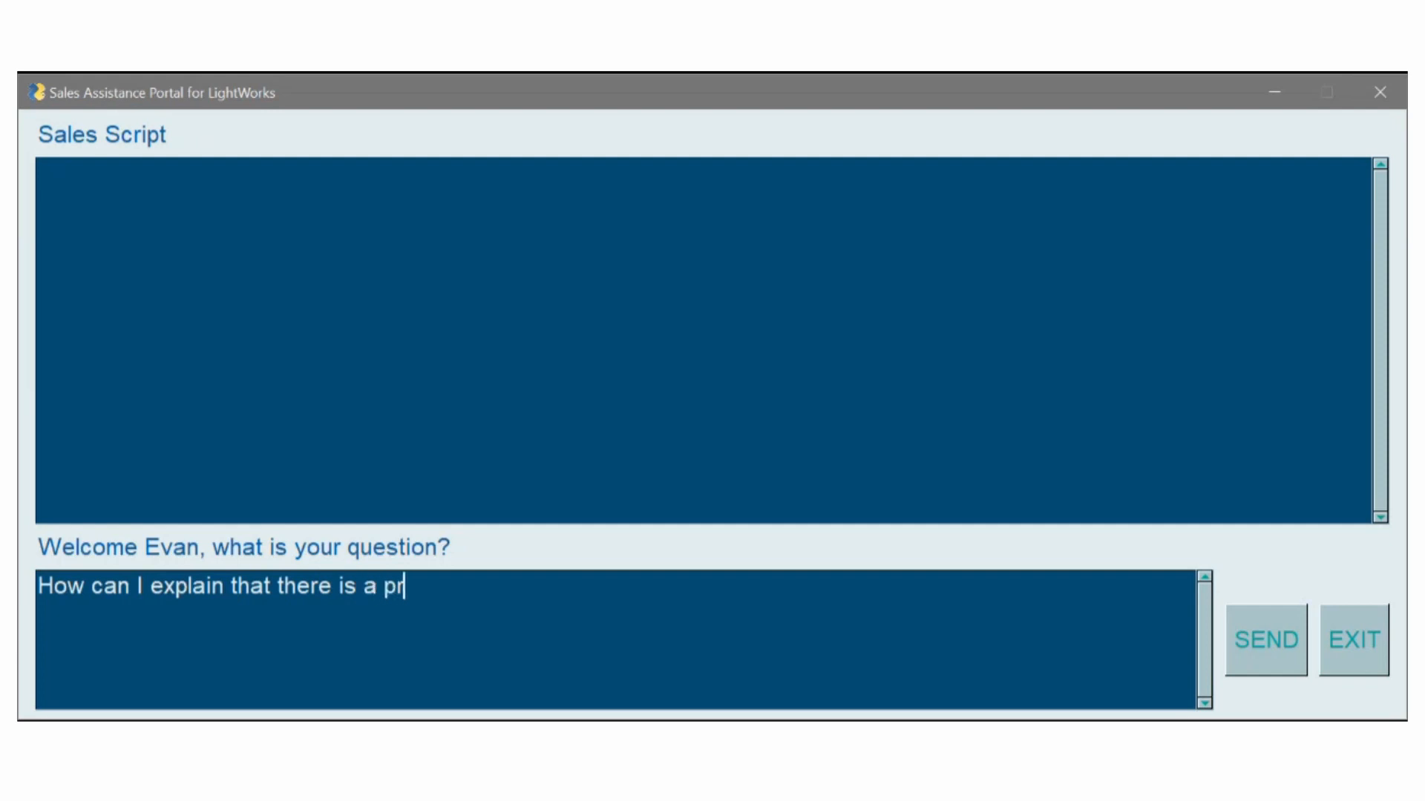
pyautogui.write('ice increase o')
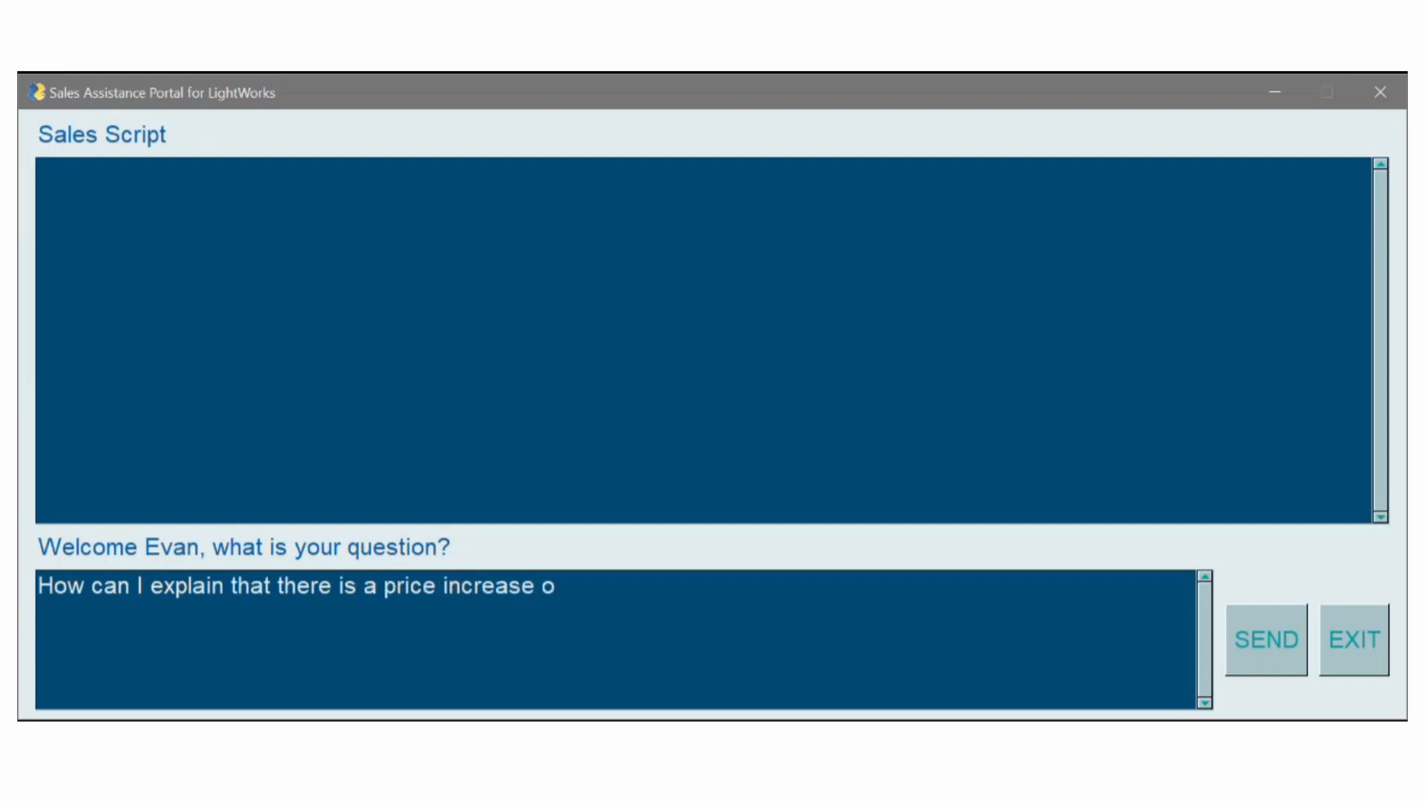
pyautogui.write('n an existin')
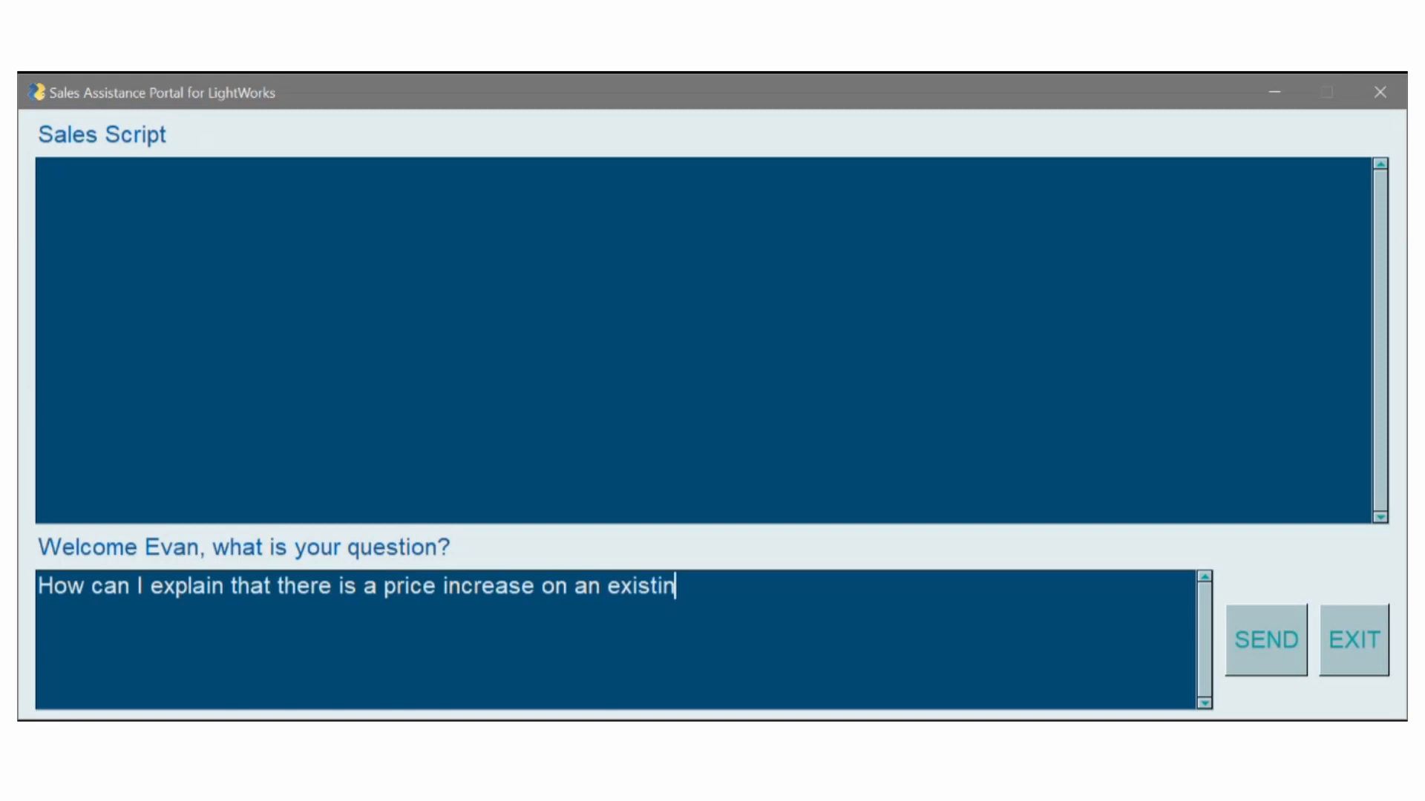
pyautogui.write('g service for m')
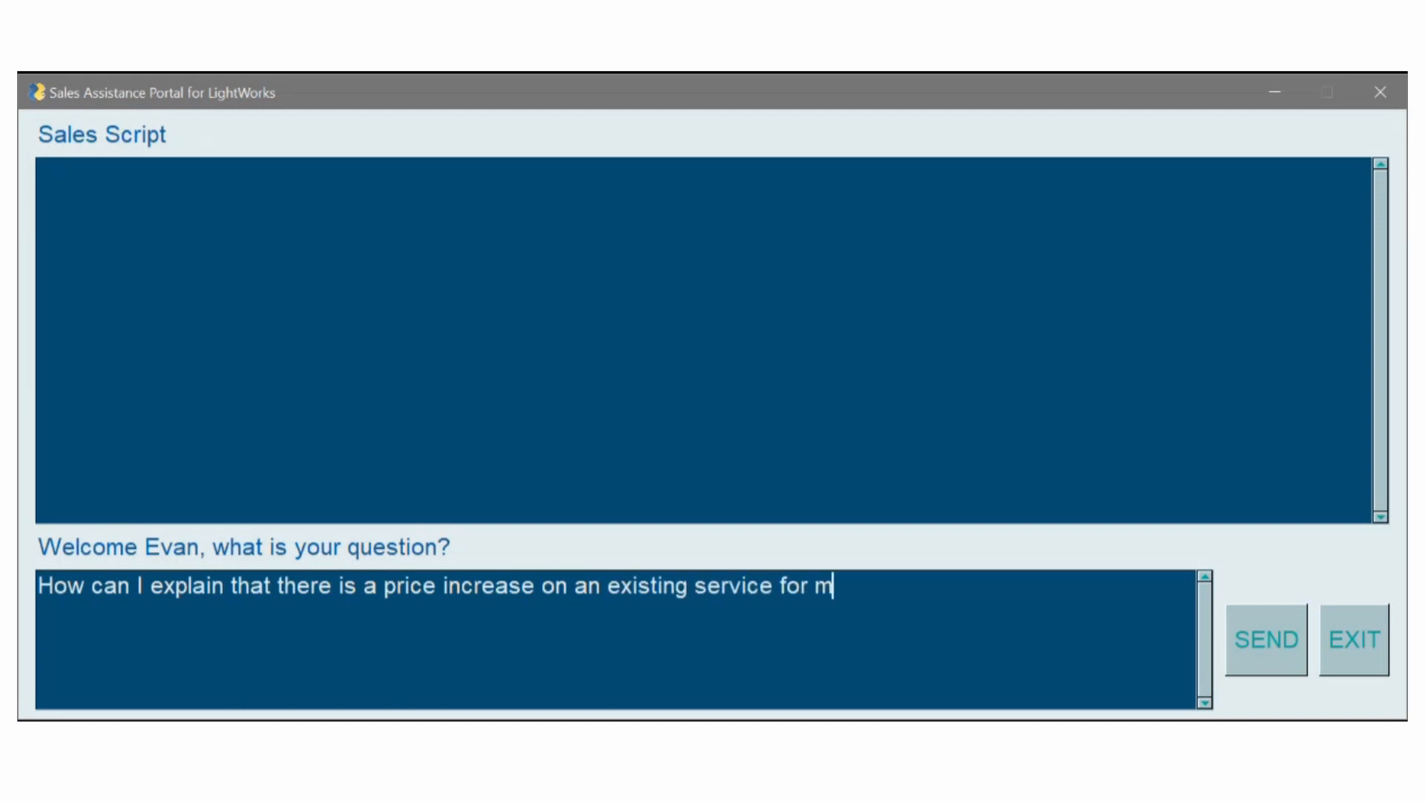
pyautogui.write('y customer')
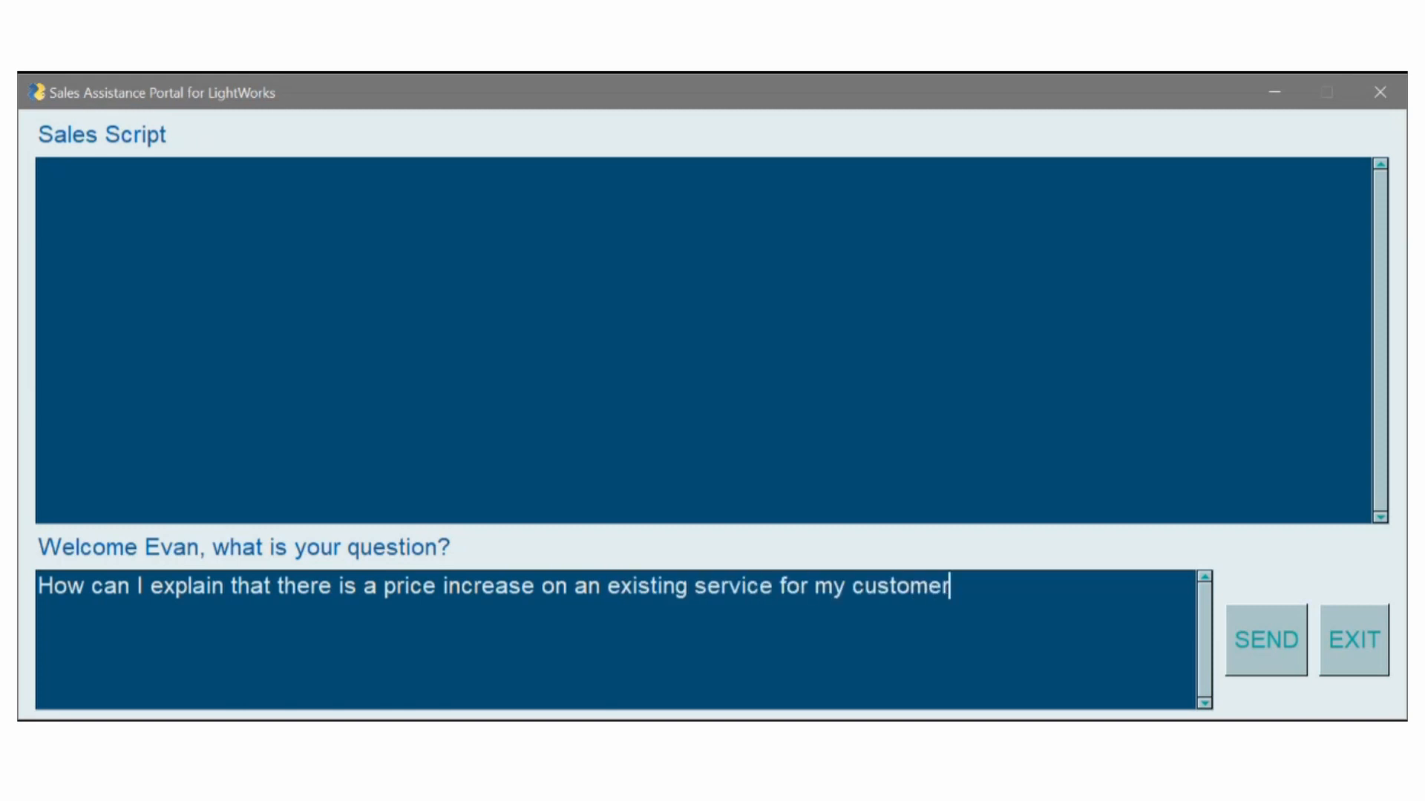
pyautogui.write('?')
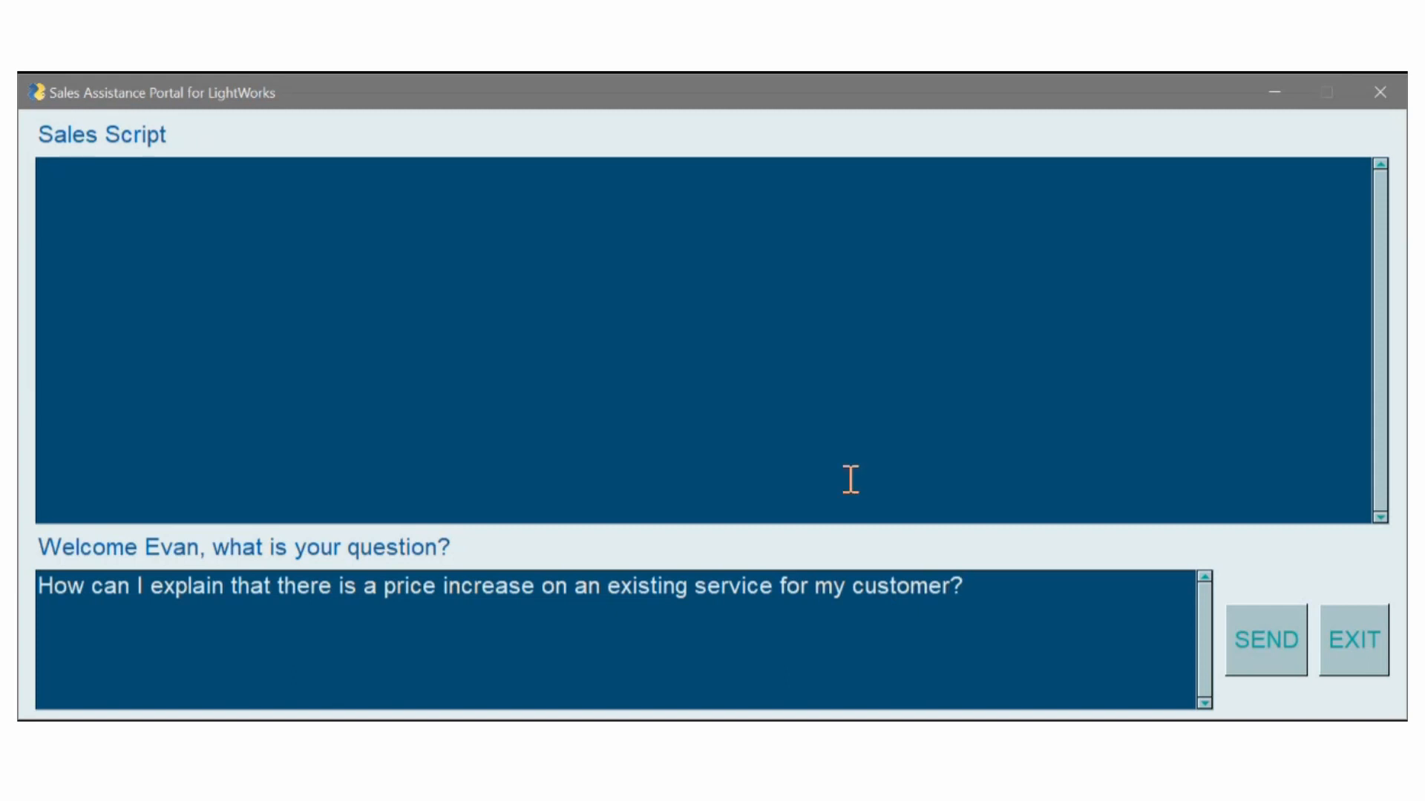
pyautogui.moveTo(900, 100)
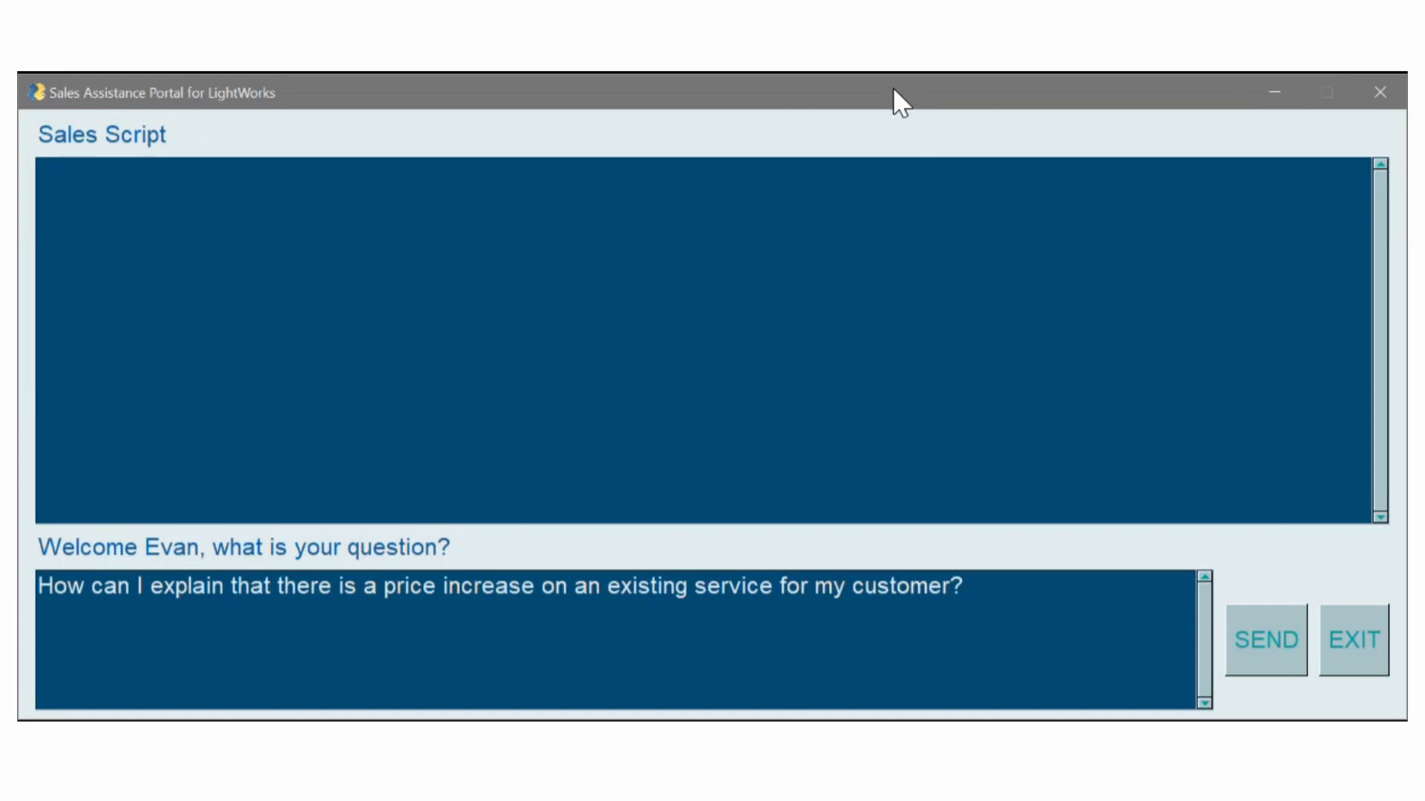
# - Submit the price-increase question and scroll through the broadband retention script
pyautogui.click(1266, 639)
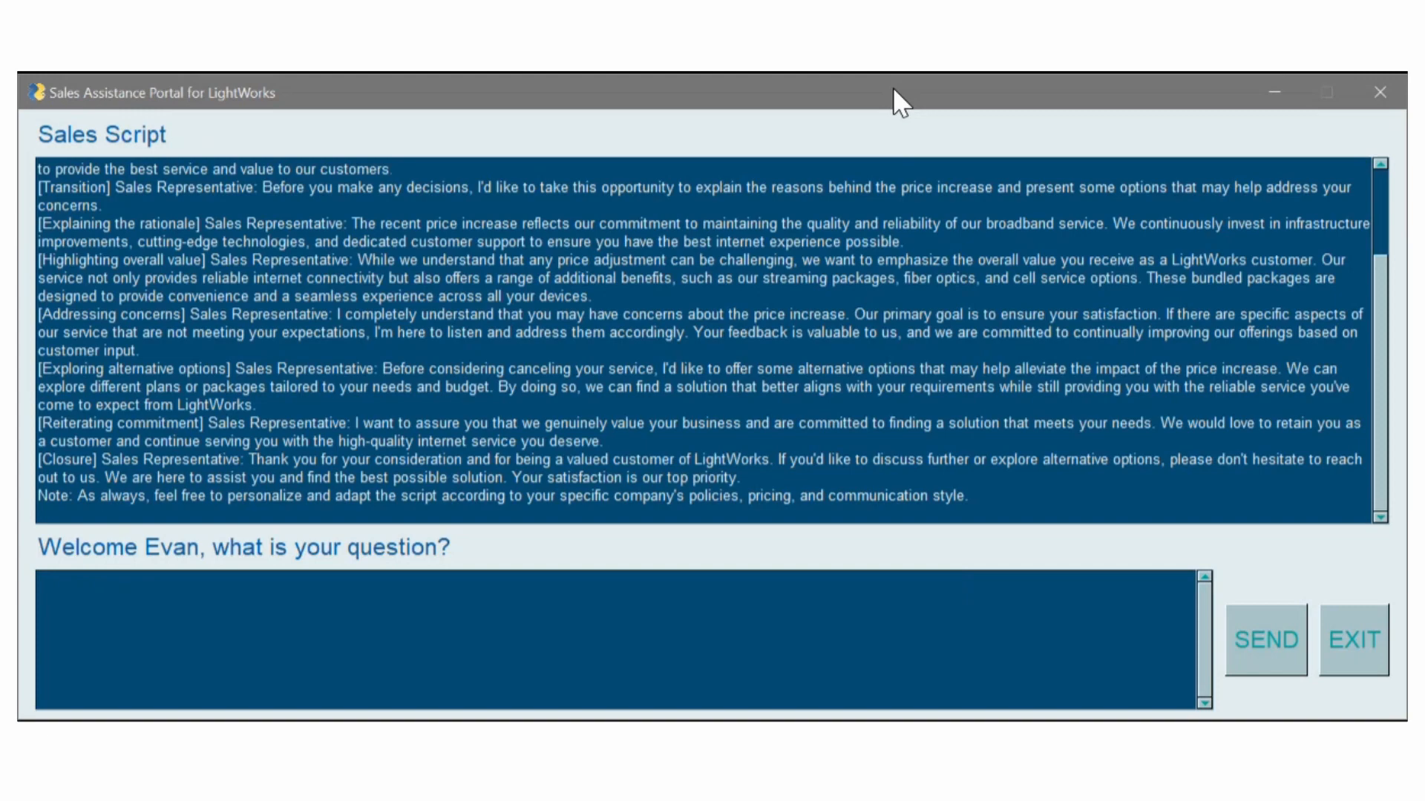
pyautogui.click(1264, 640)
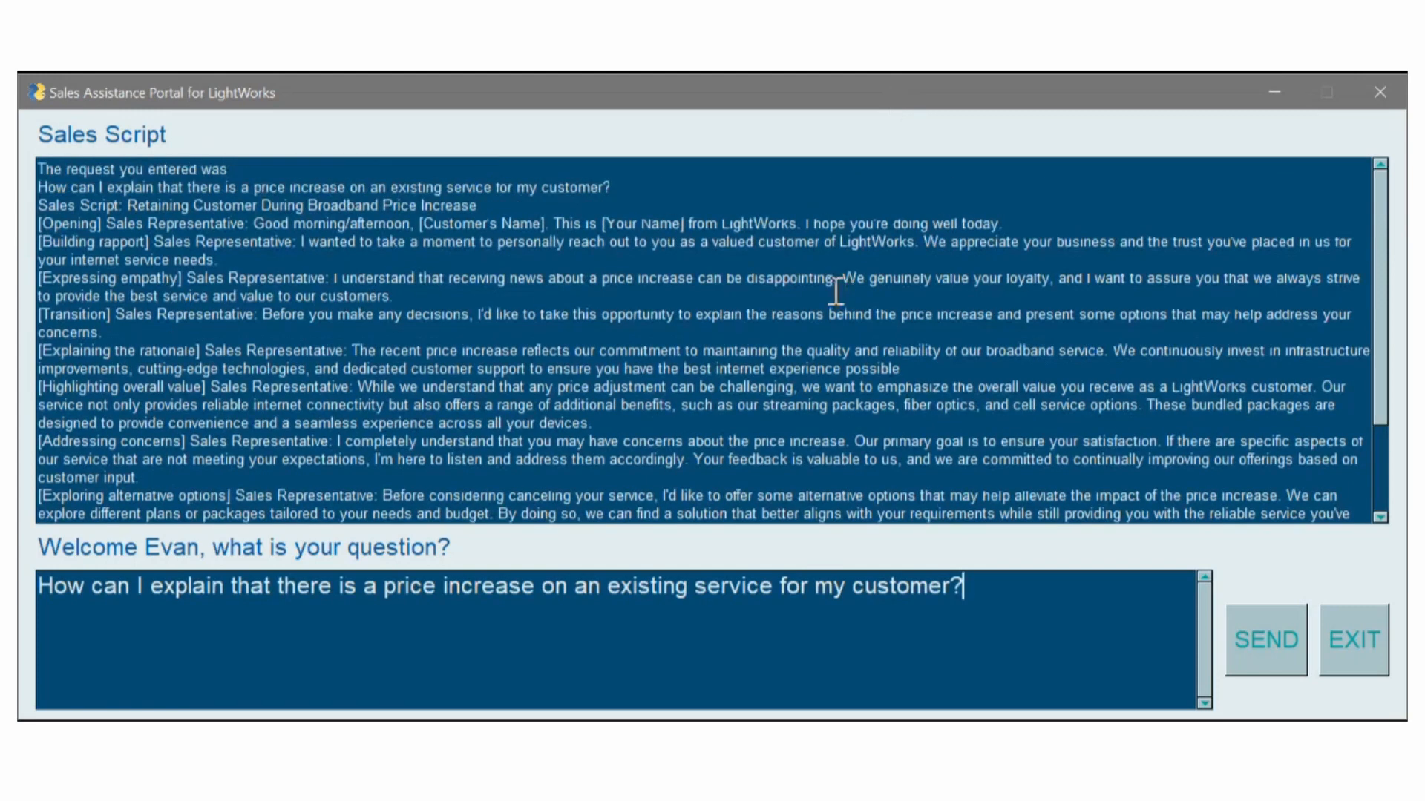
pyautogui.moveTo(877, 252)
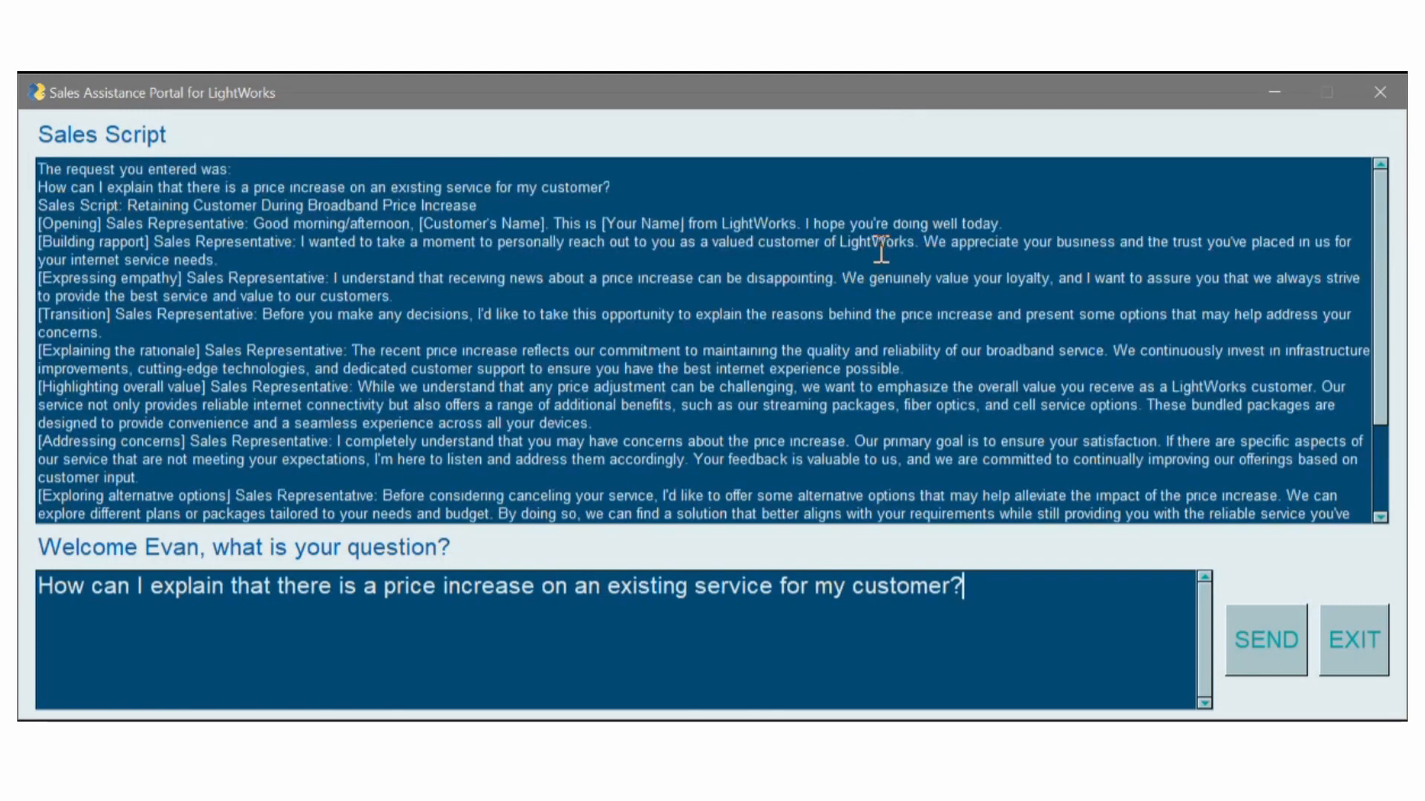
pyautogui.scroll(-3)
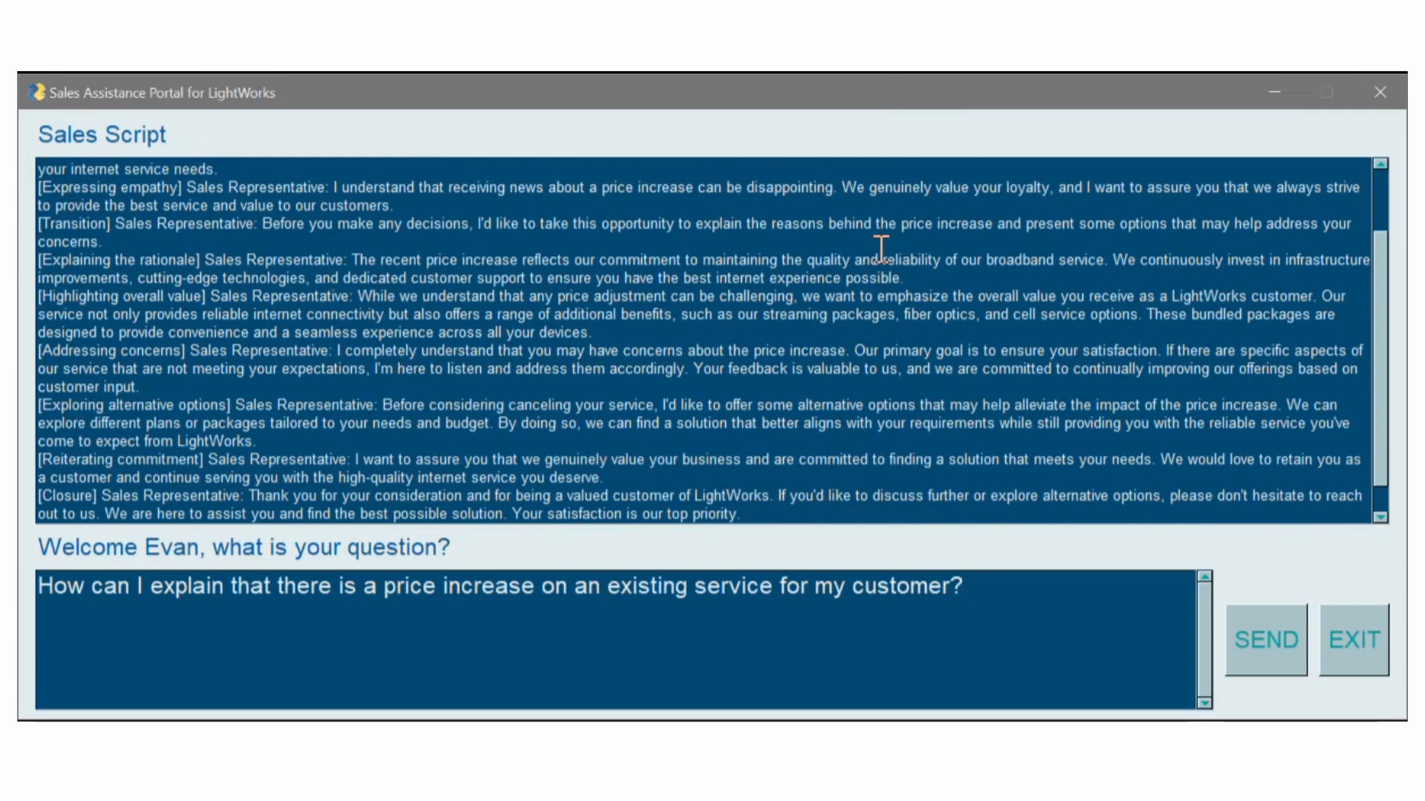
pyautogui.scroll(-3)
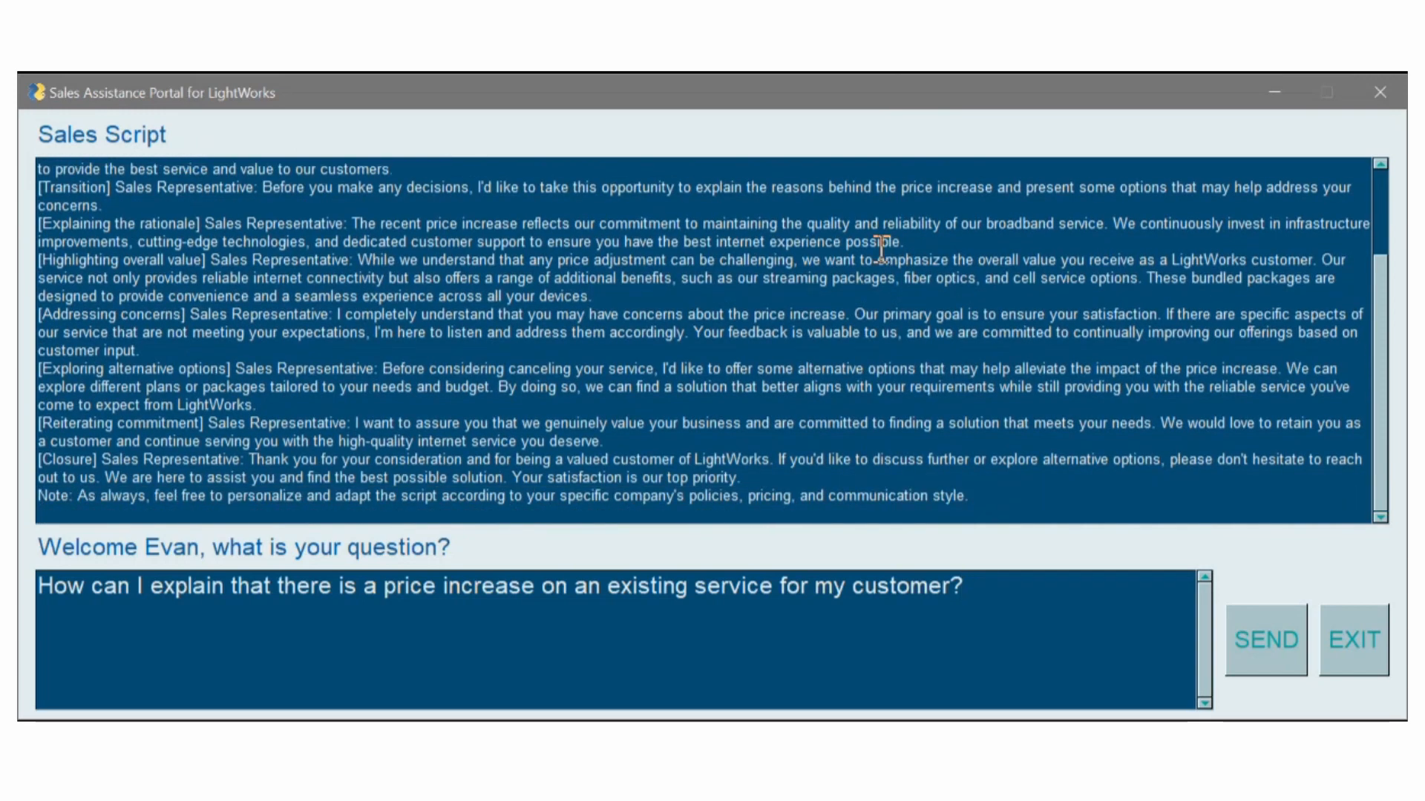